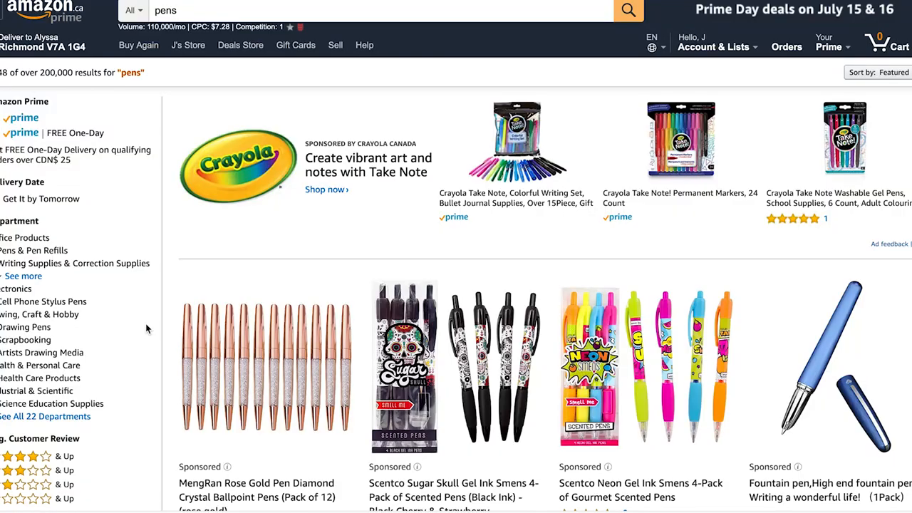
scroll("down", 3)
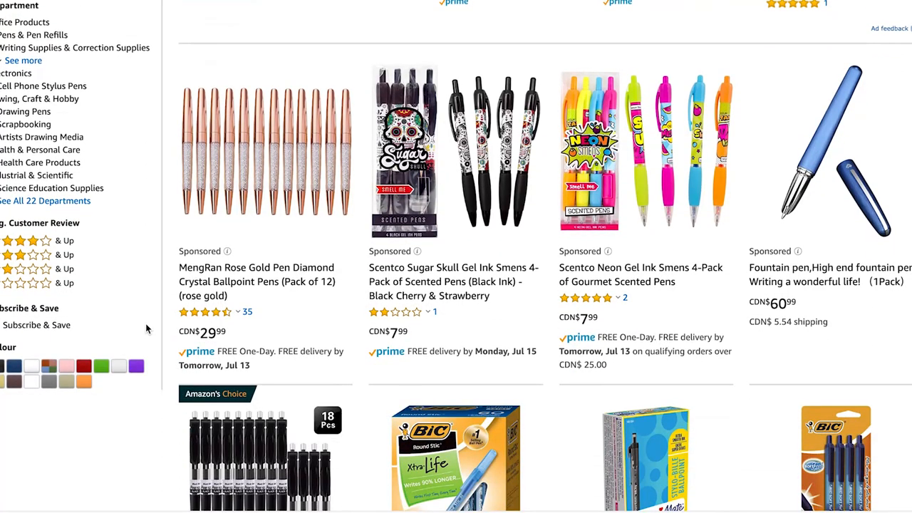
scroll("down", 3)
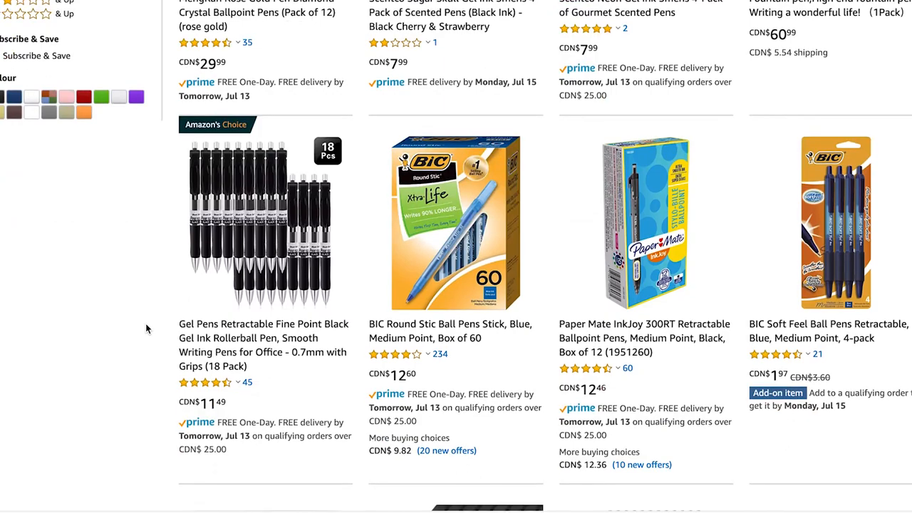
scroll("down", 3)
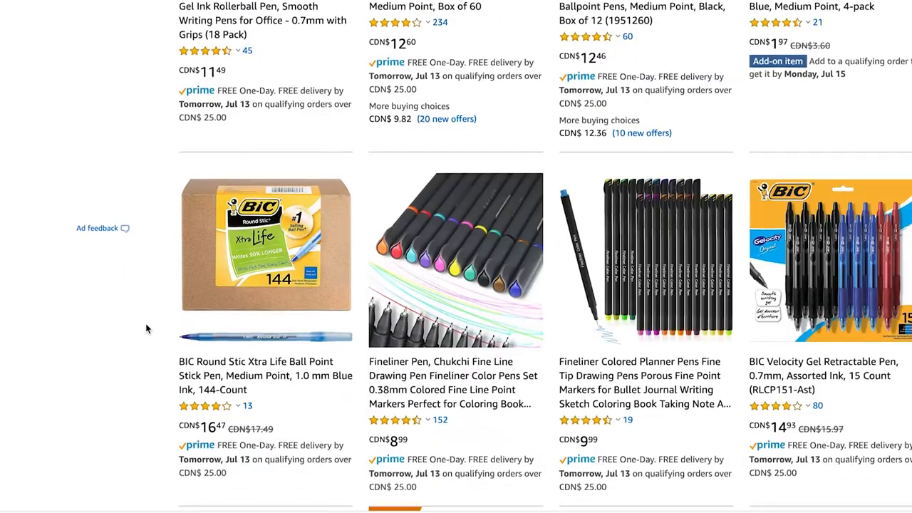